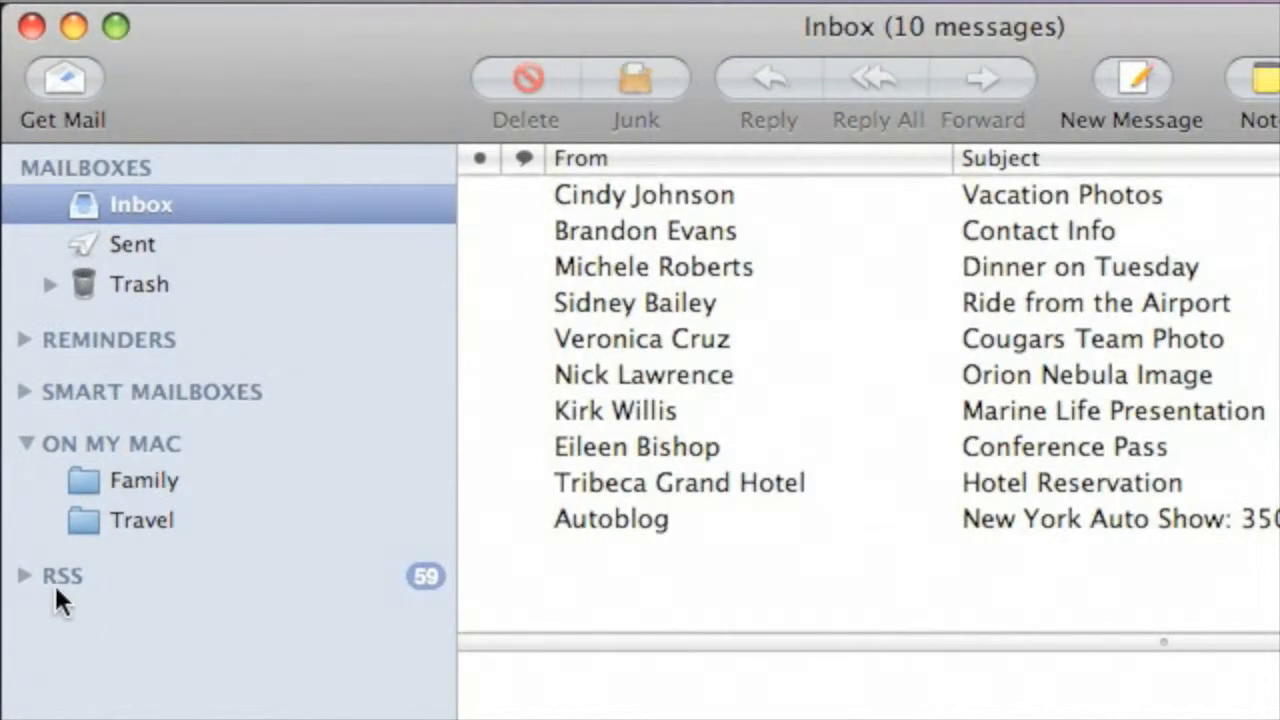
Step: View the NYT Technology section as an RSS feed in Safari and save it as a bookmark
left_click(24, 576)
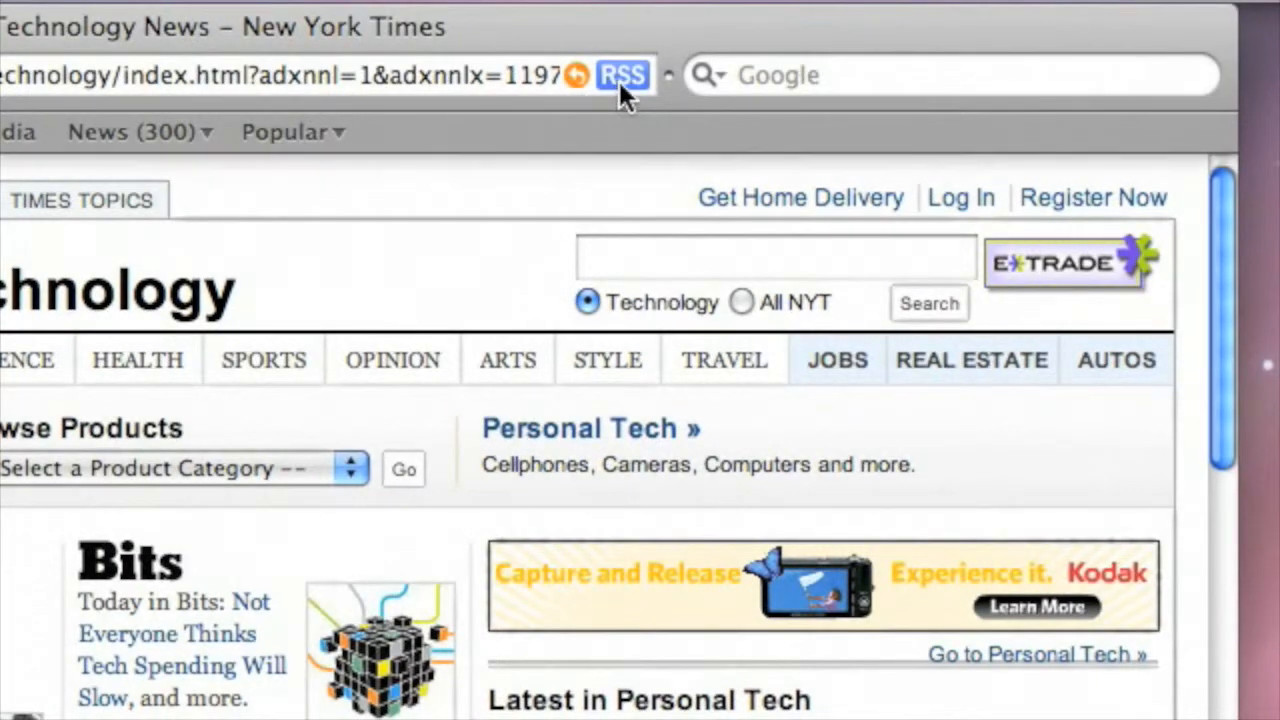
left_click(624, 76)
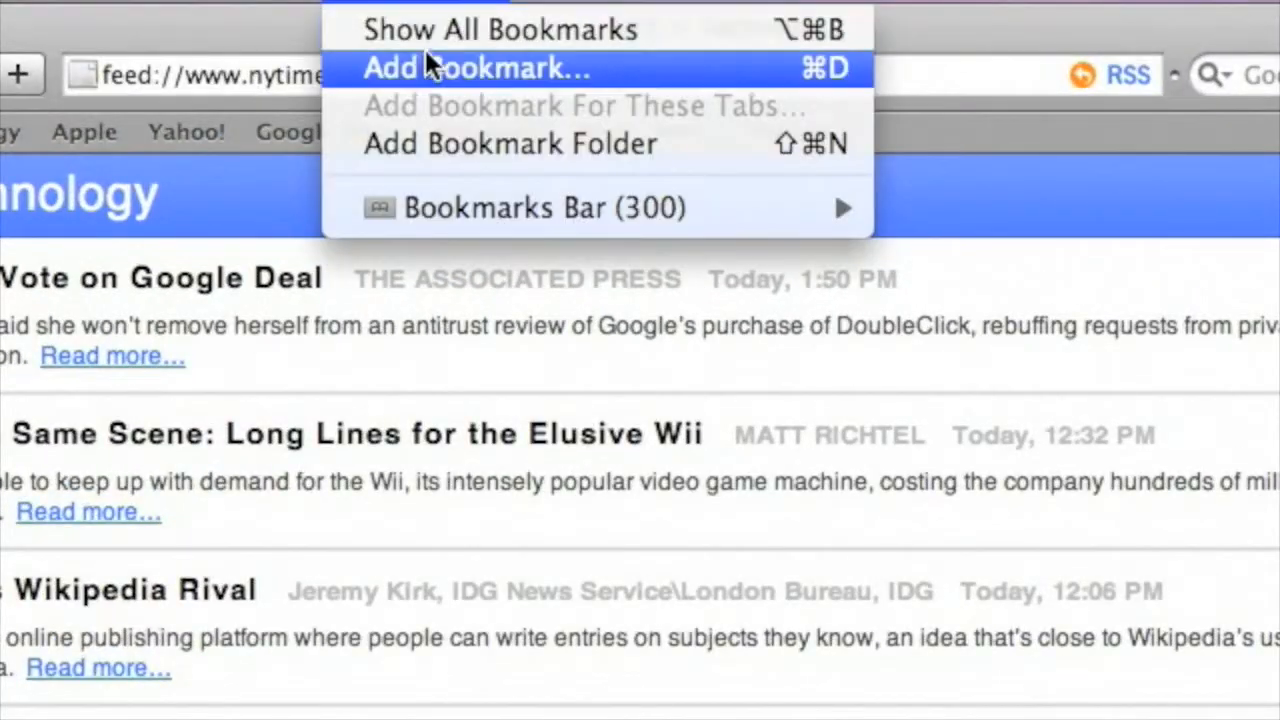
left_click(464, 68)
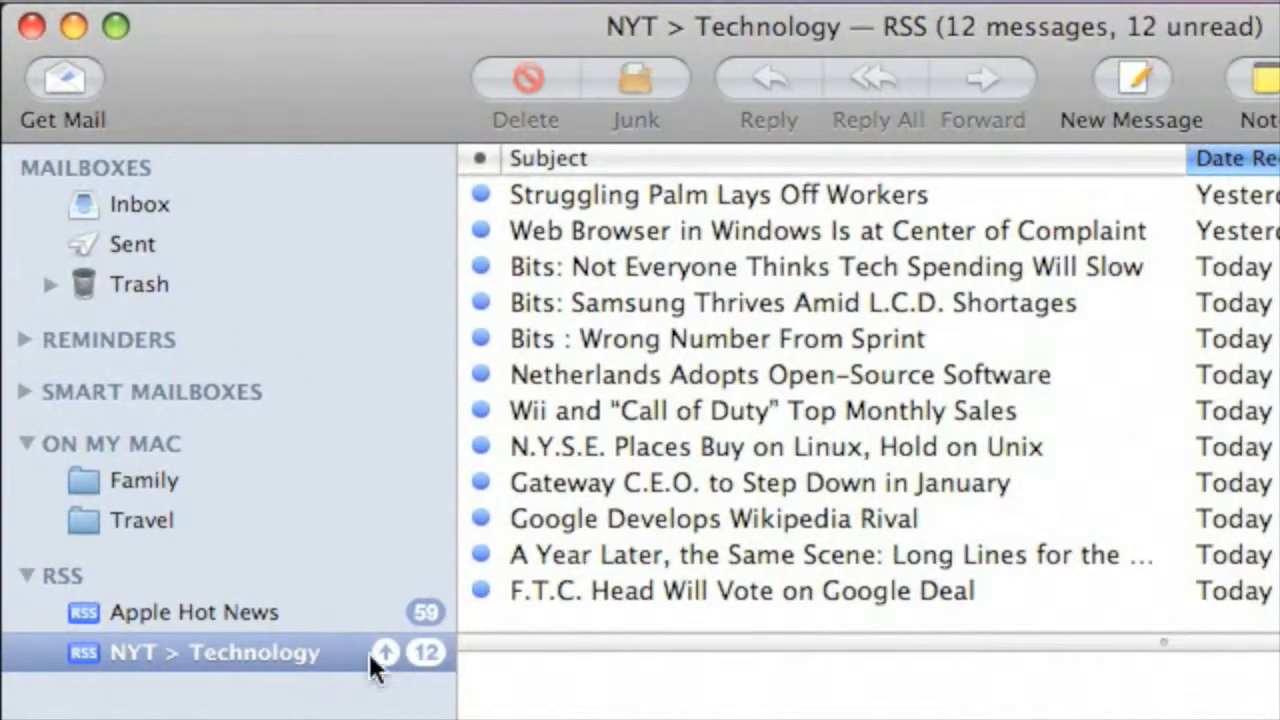
mouse_move(630, 284)
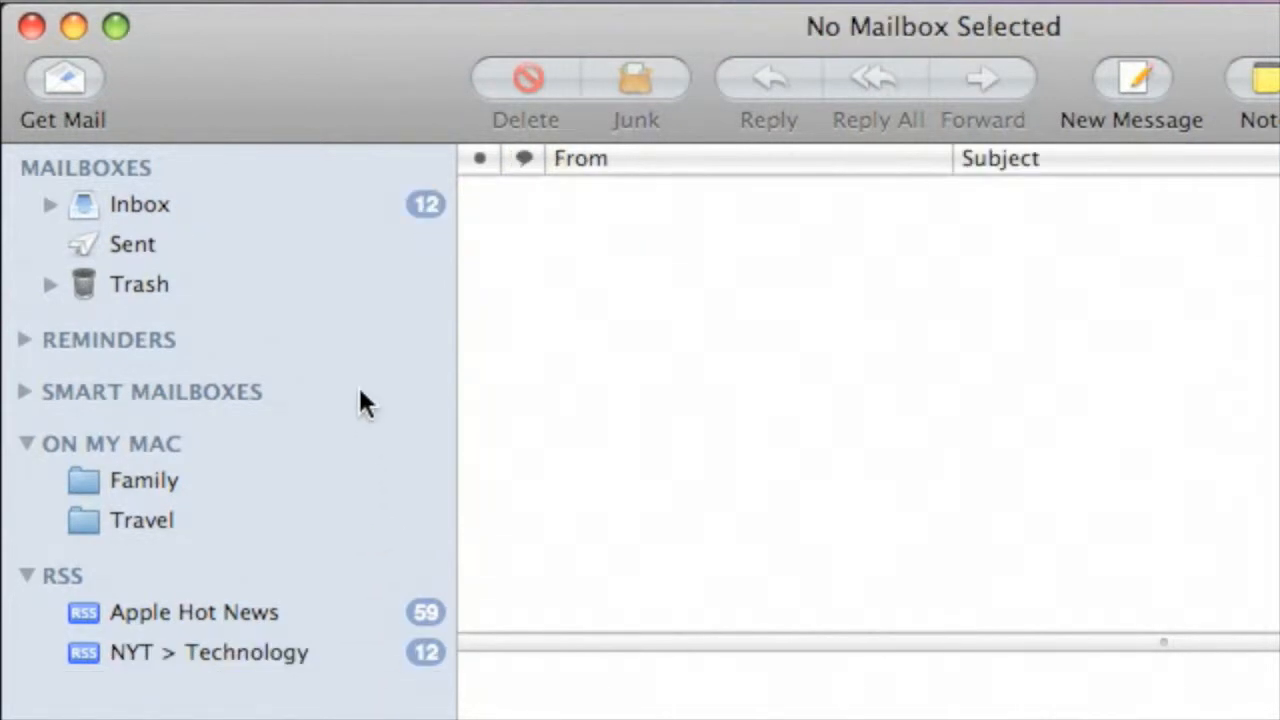
mouse_move(228, 218)
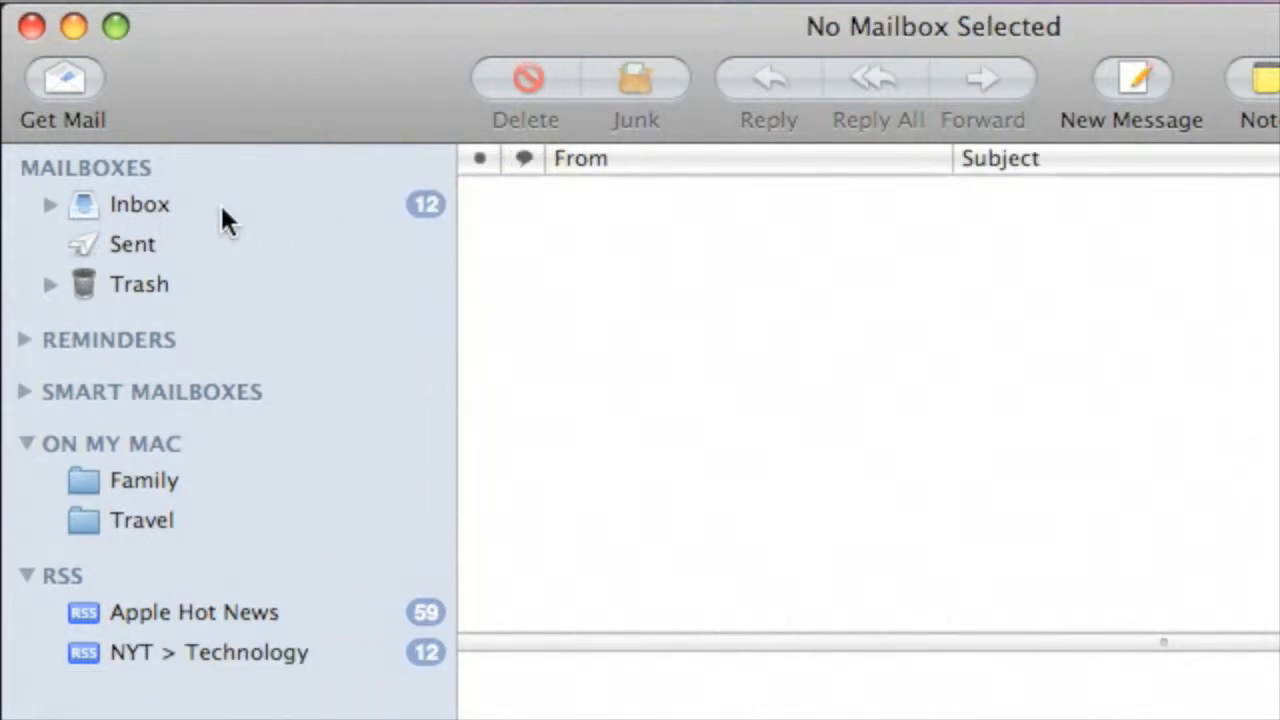
Step: Show the Inbox with the 12 NYT Technology items merged above the original messages
left_click(140, 204)
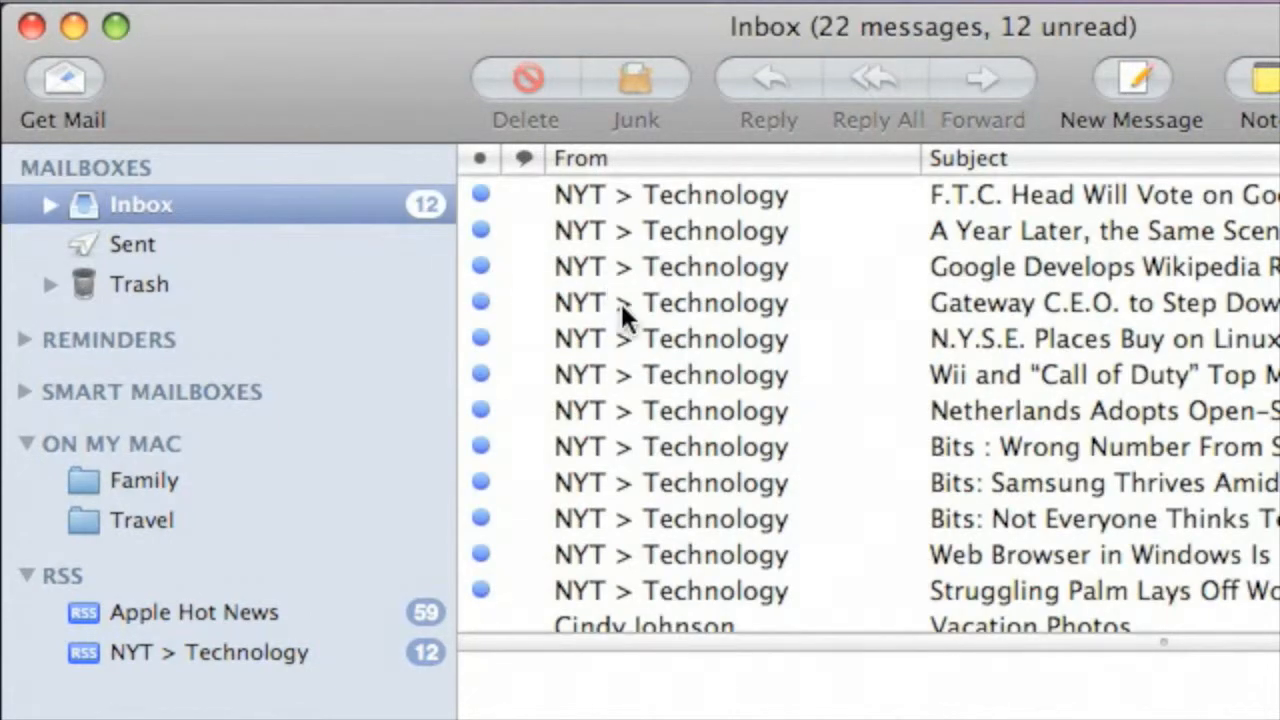
scroll("down", 3)
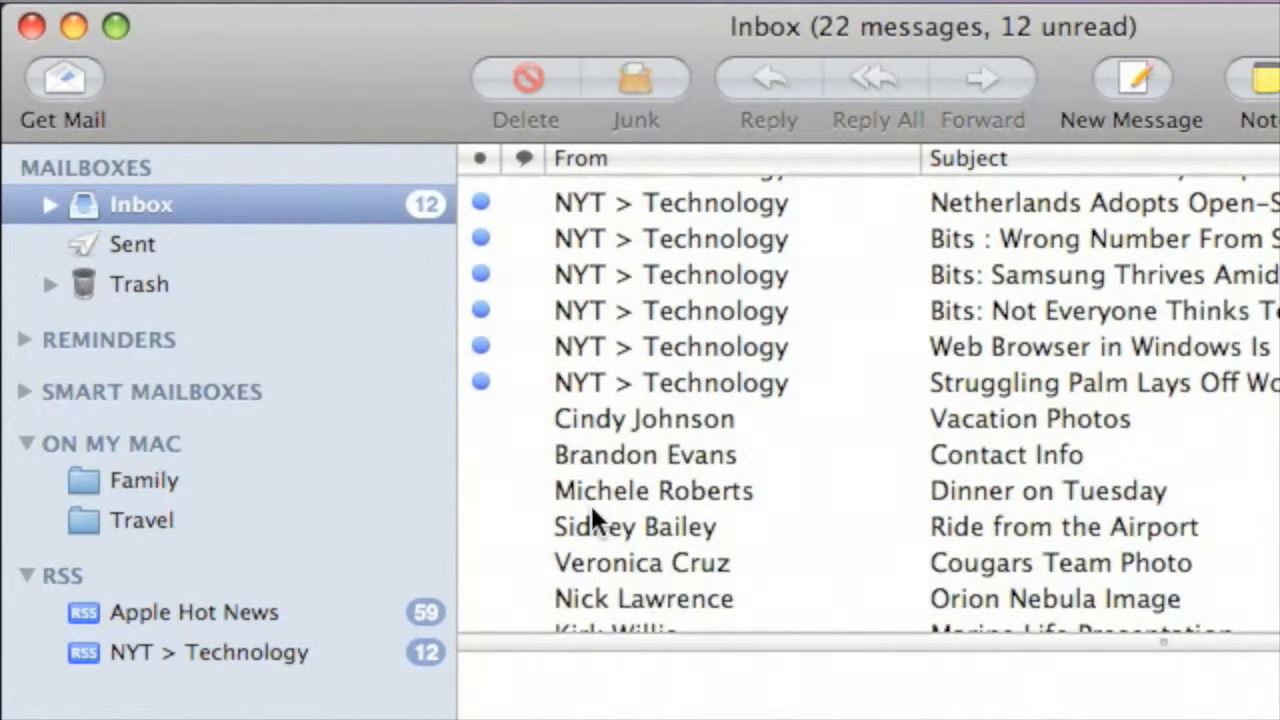